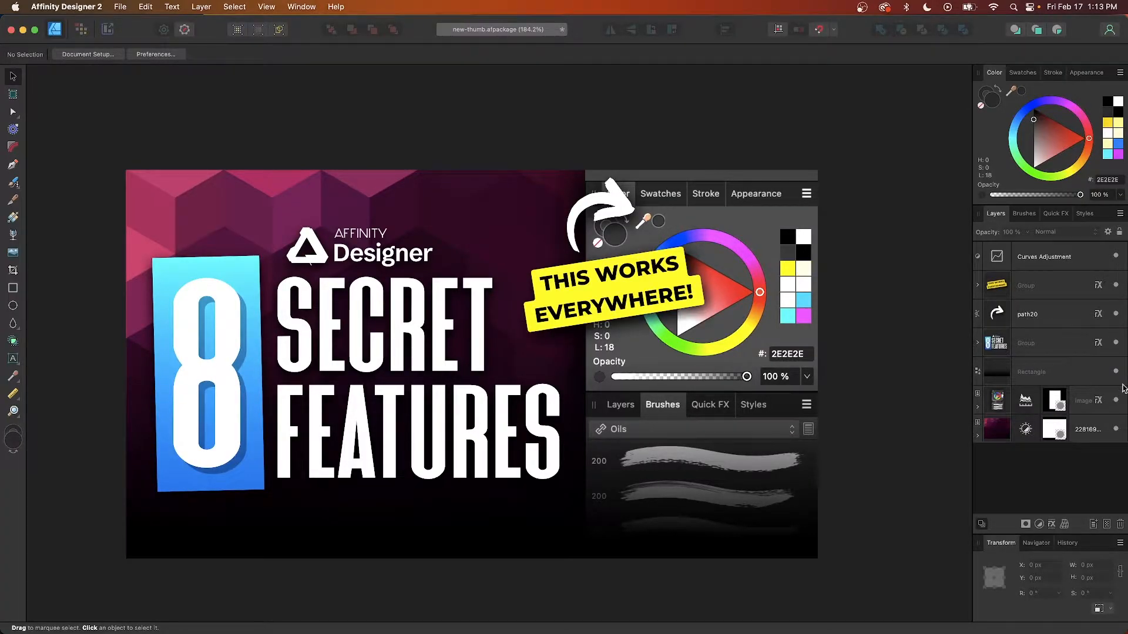
mouse_move(850, 368)
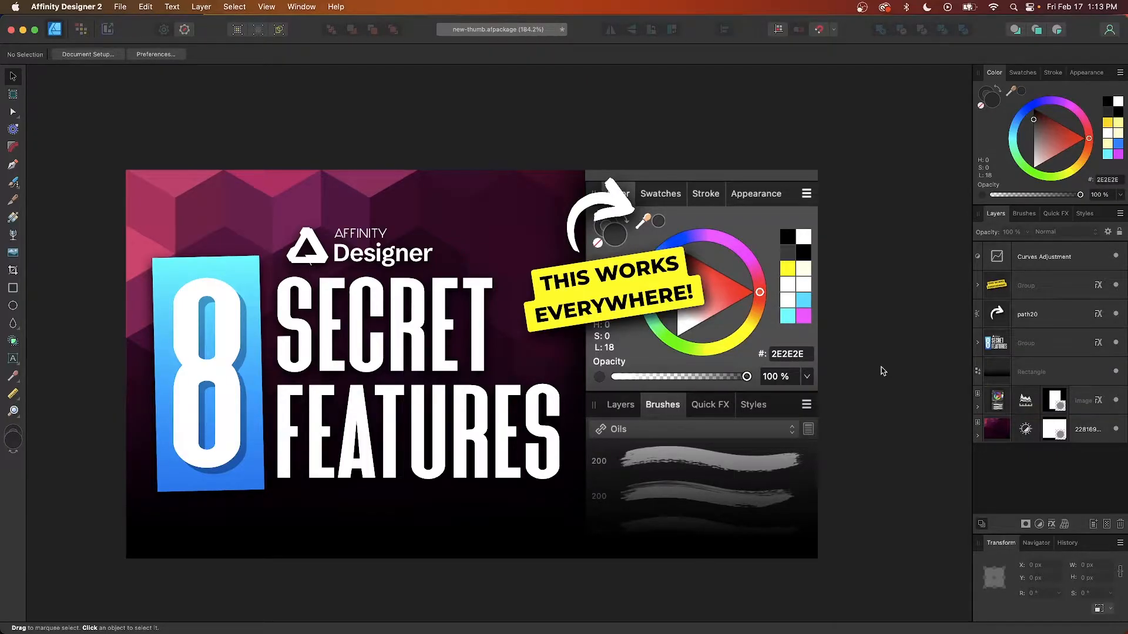
mouse_move(925, 372)
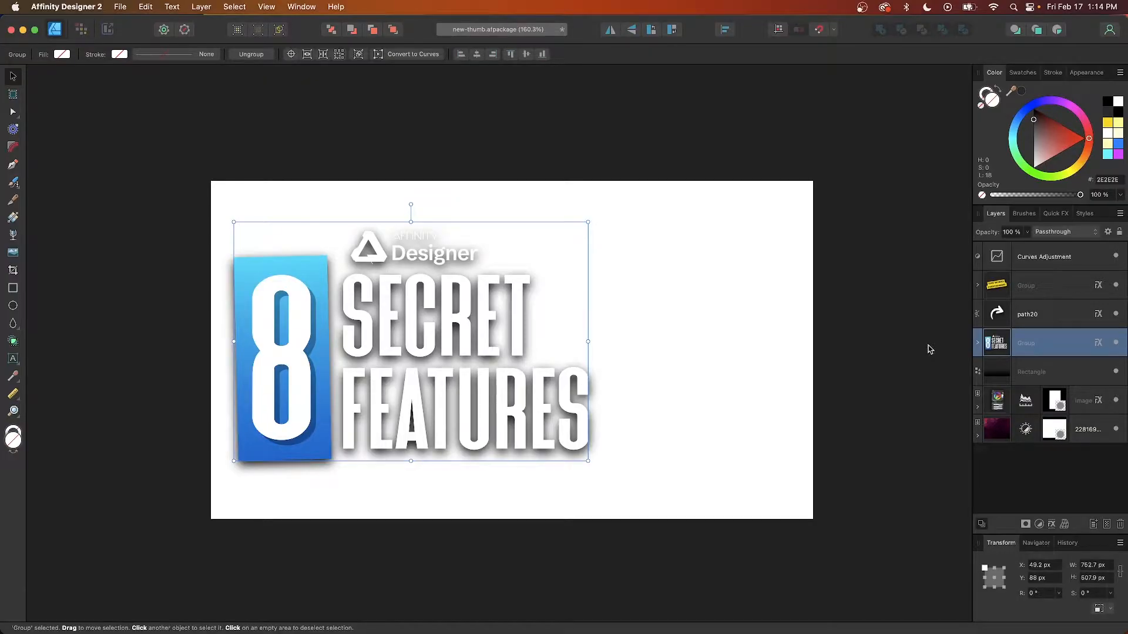
mouse_move(498, 338)
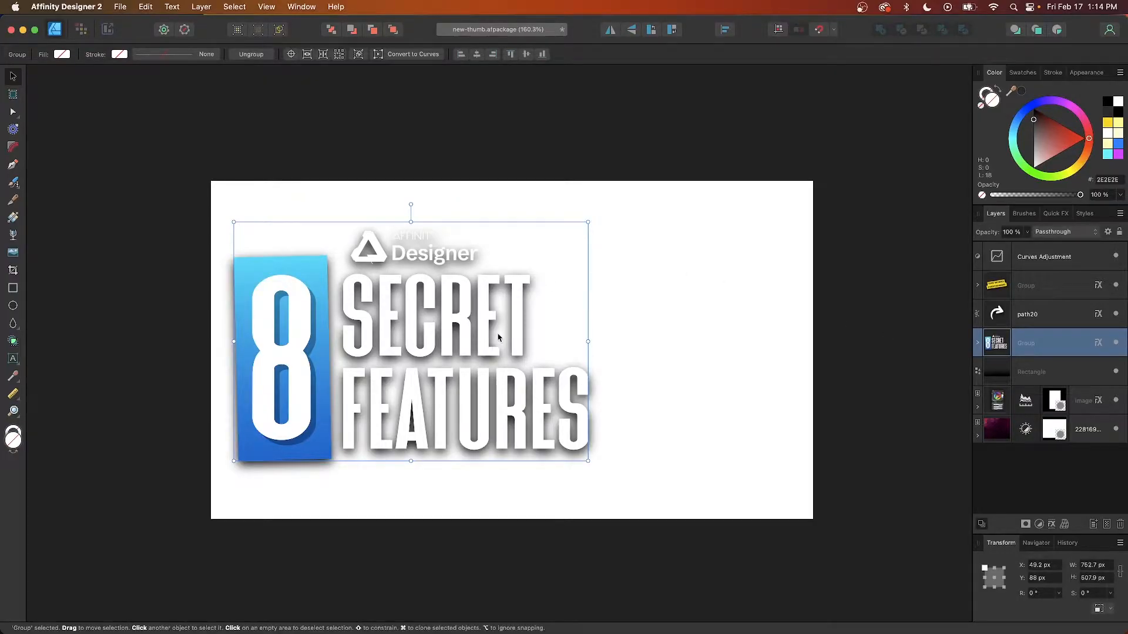
mouse_move(950, 525)
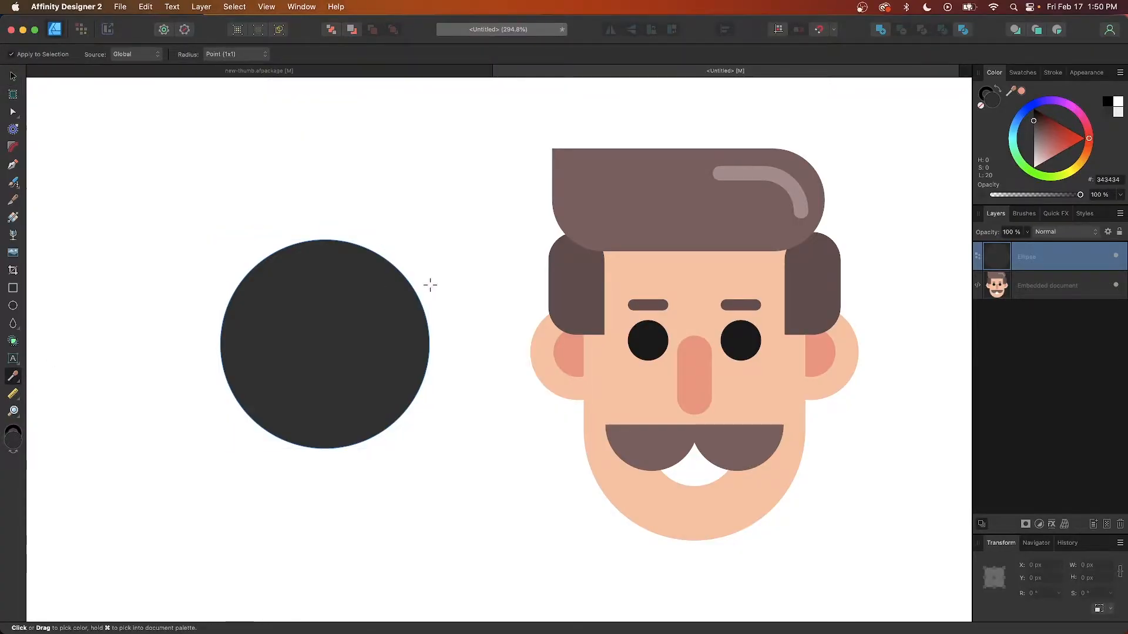
mouse_move(463, 289)
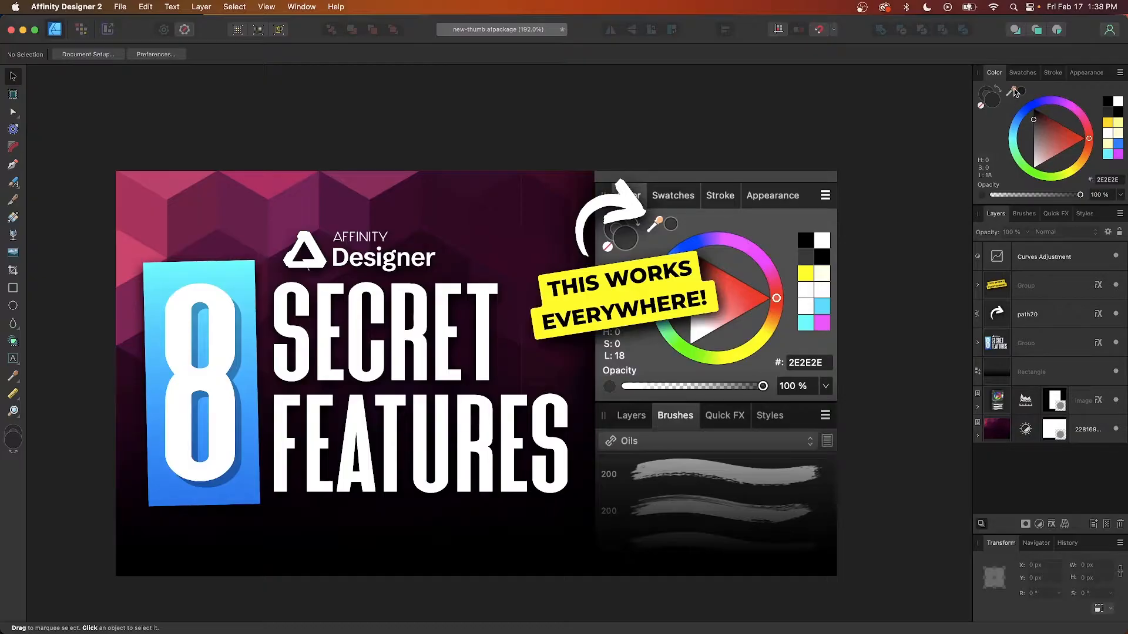
mouse_move(914, 184)
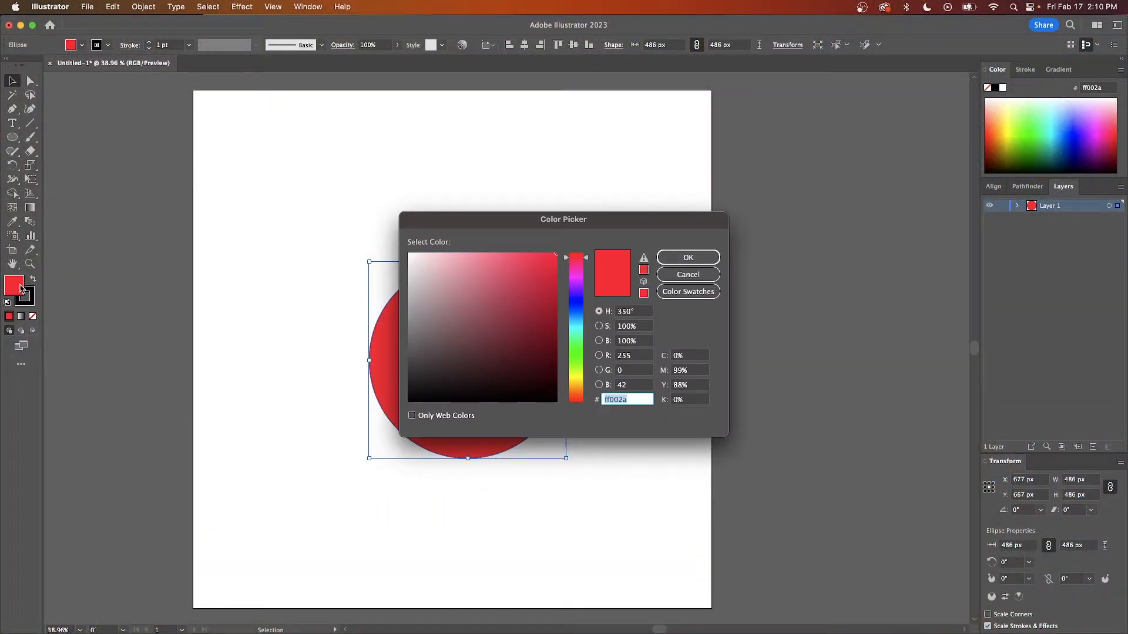
Step: Copy the hex value ff002a from the Color Picker's hex field to the clipboard
right_click(615, 400)
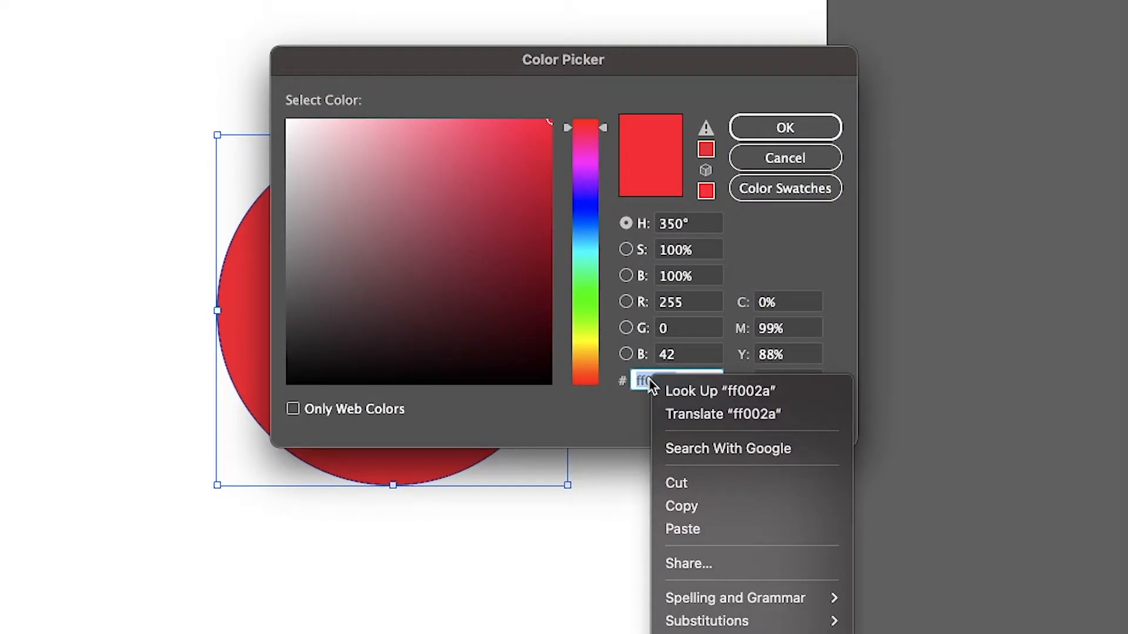
mouse_move(701, 505)
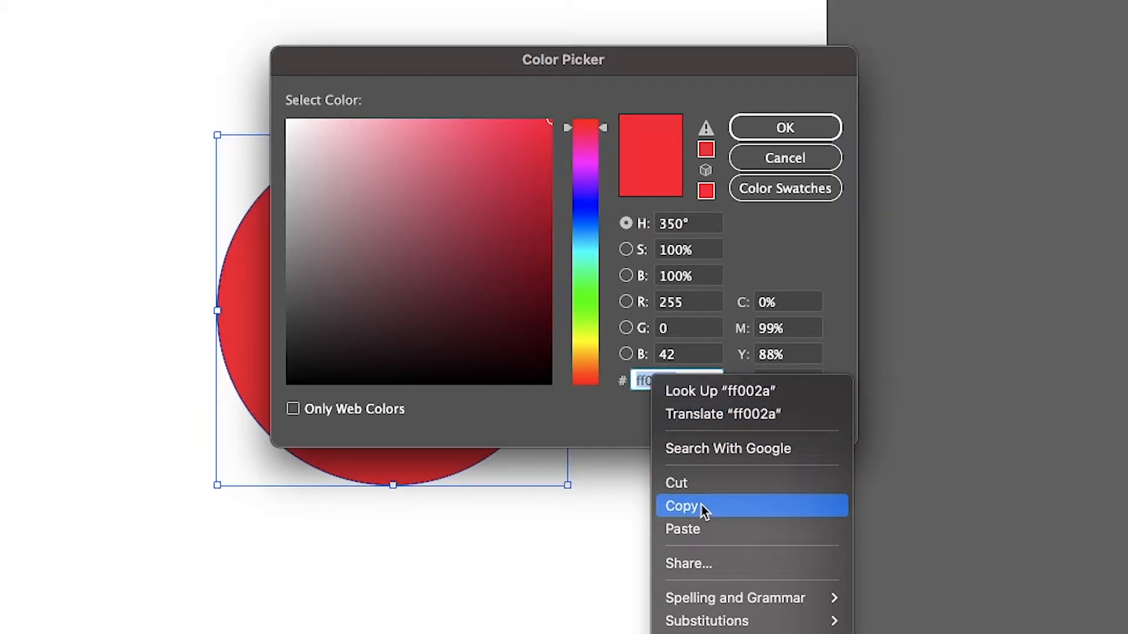
click(680, 505)
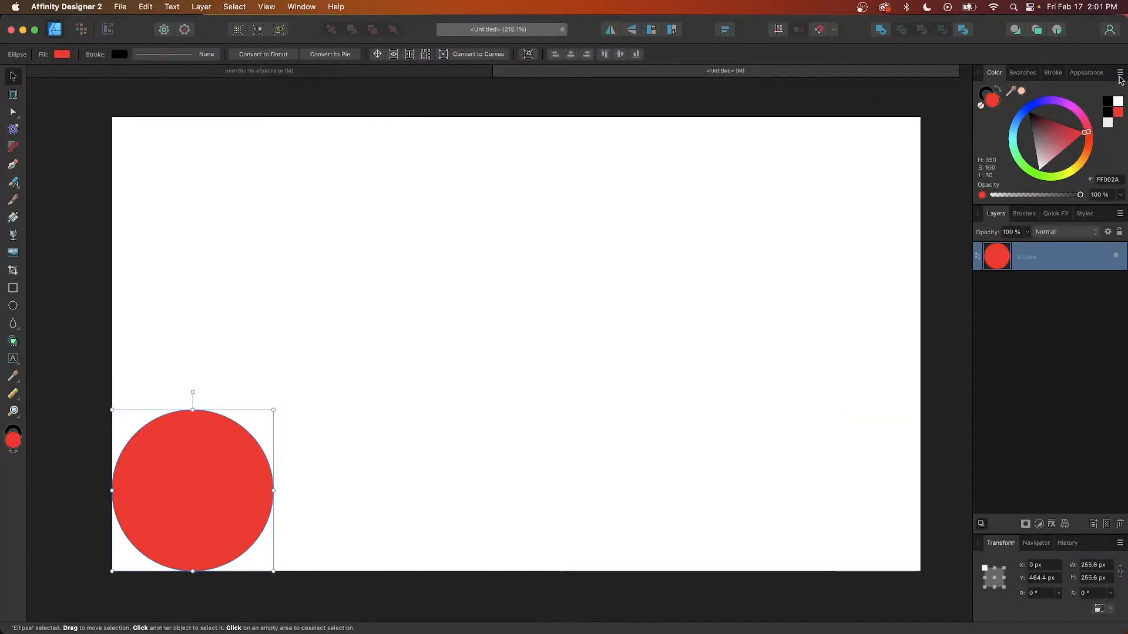
Step: Copy the circle's colour as hex via the Color panel menu and paste #FF002A as text
click(1120, 73)
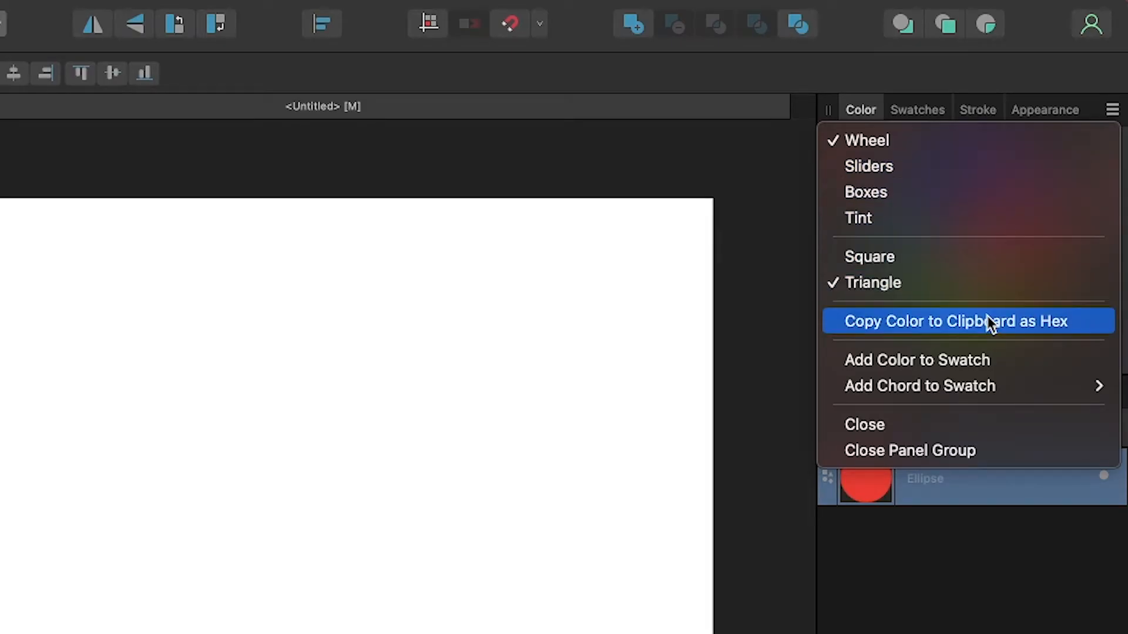
mouse_move(984, 329)
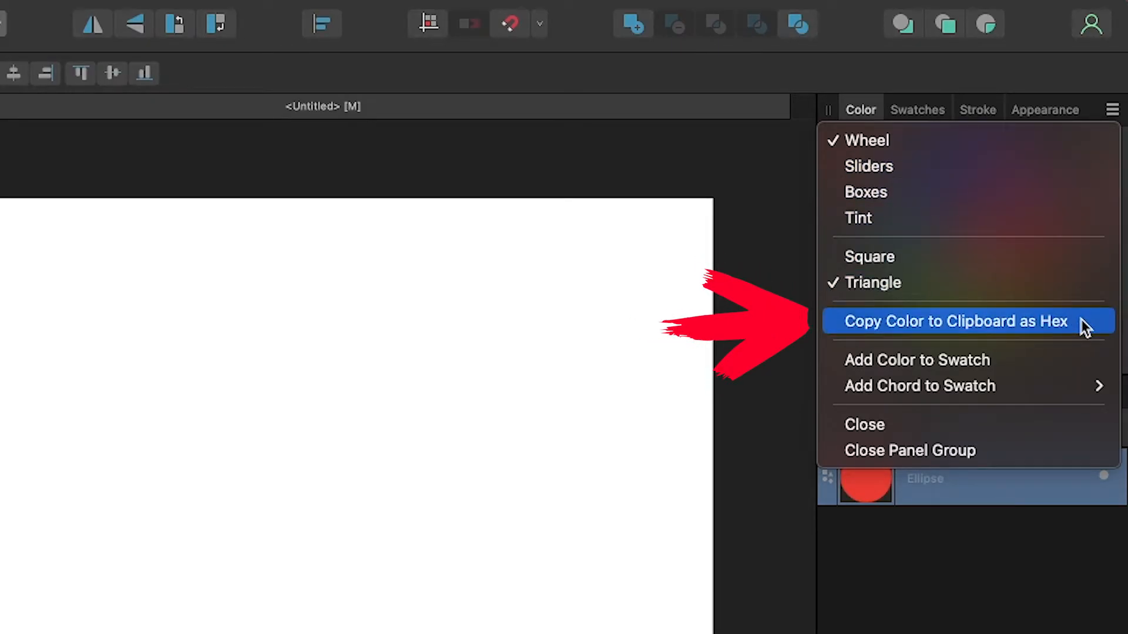
click(952, 320)
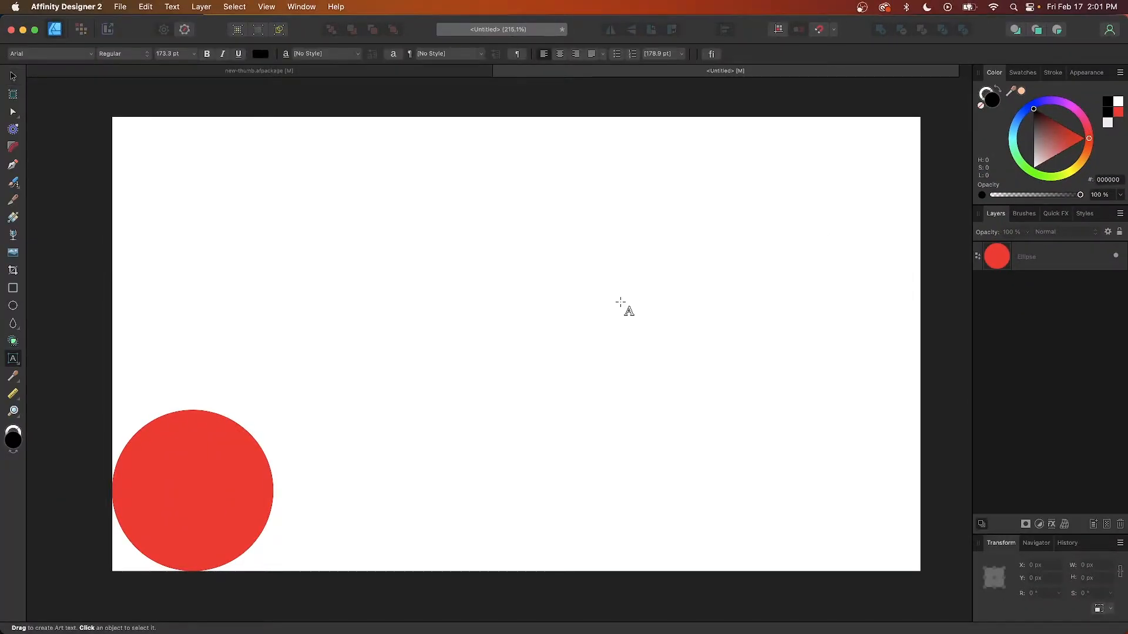
text(#FF002A)
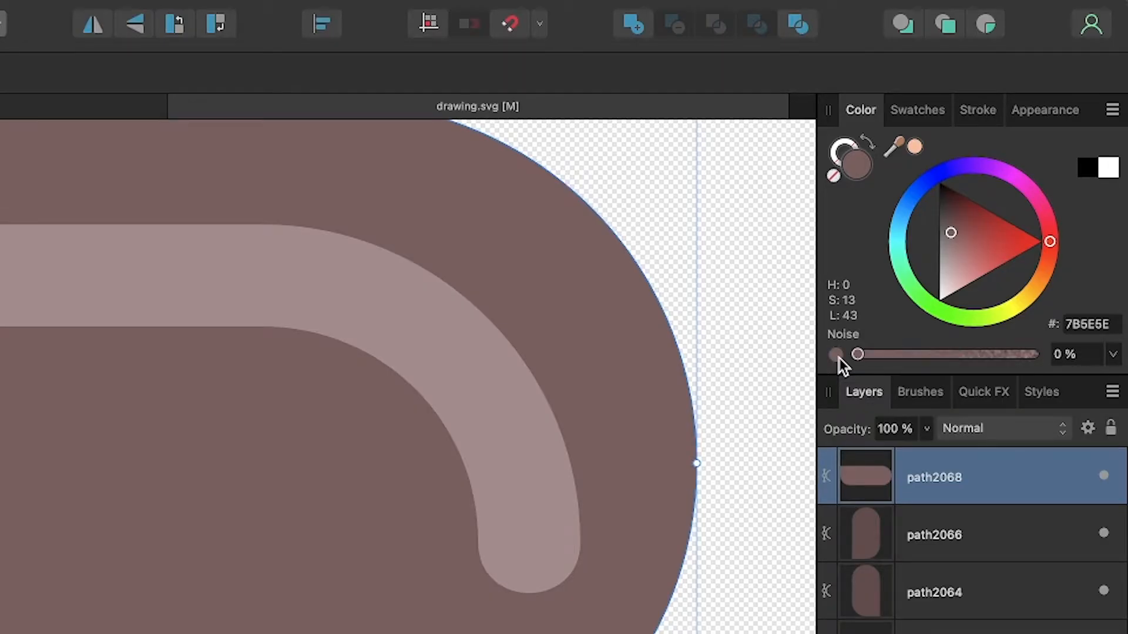
mouse_move(948, 363)
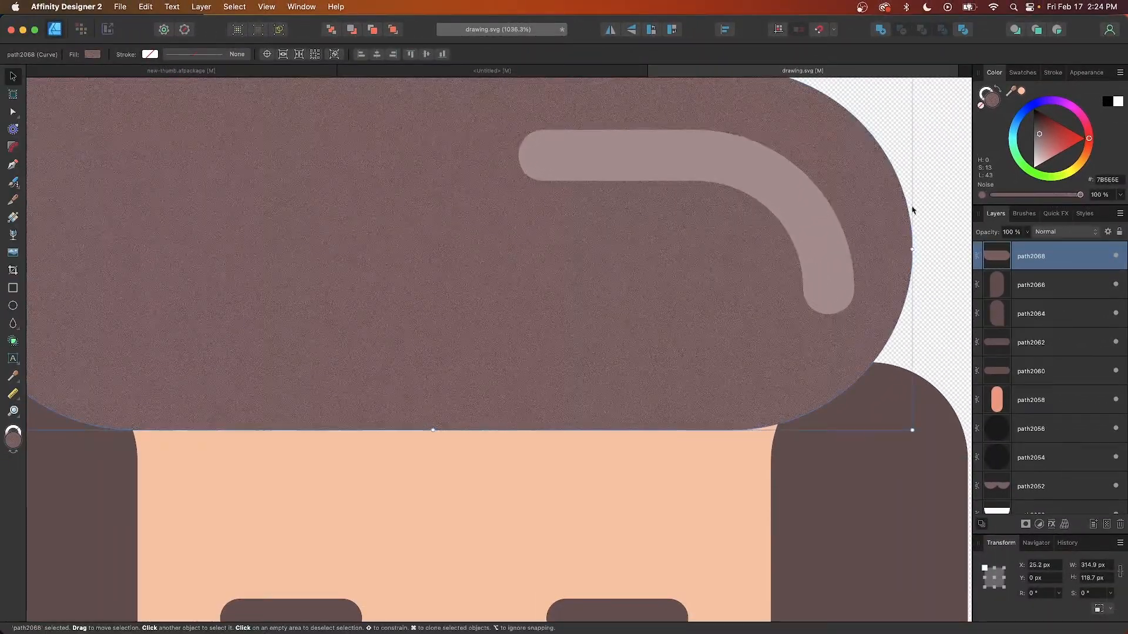
Step: Drag the Color panel's Noise slider back to 0% to remove the grain from the hair fill
drag(1078, 195, 991, 195)
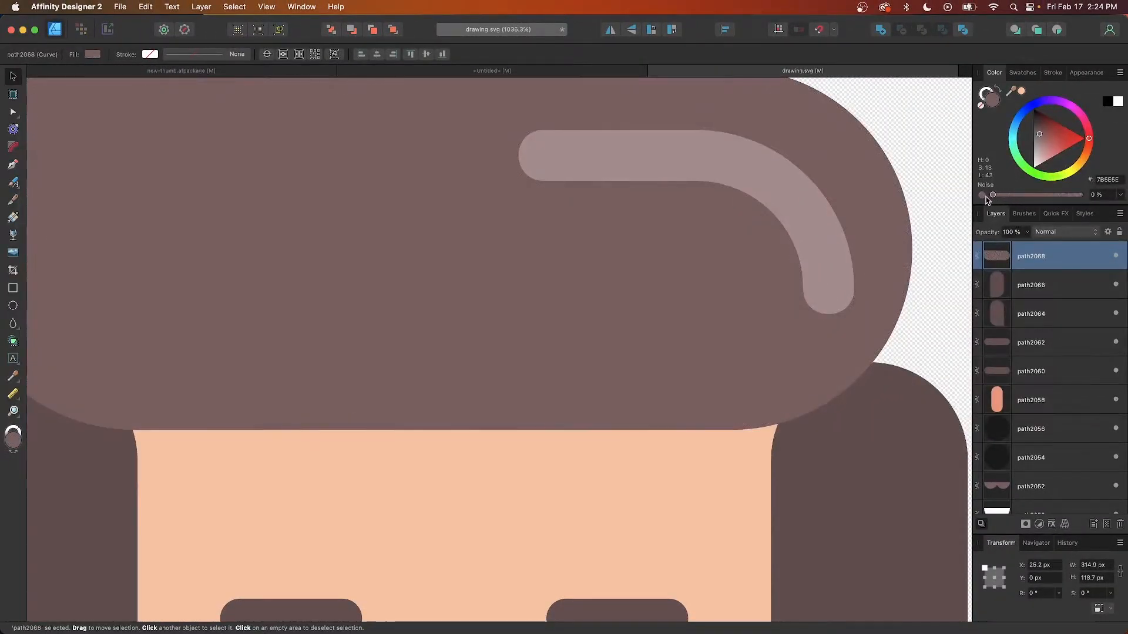
scroll(down, 3)
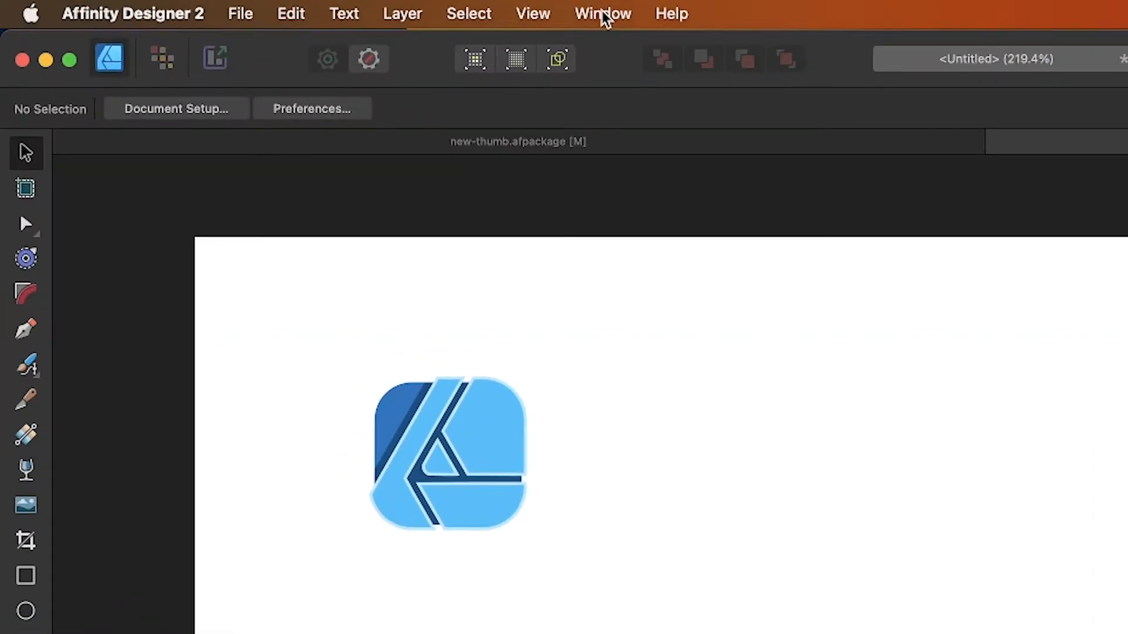
Step: Show the Symbols panel from the Window menu and select the grouped blue logo
click(601, 13)
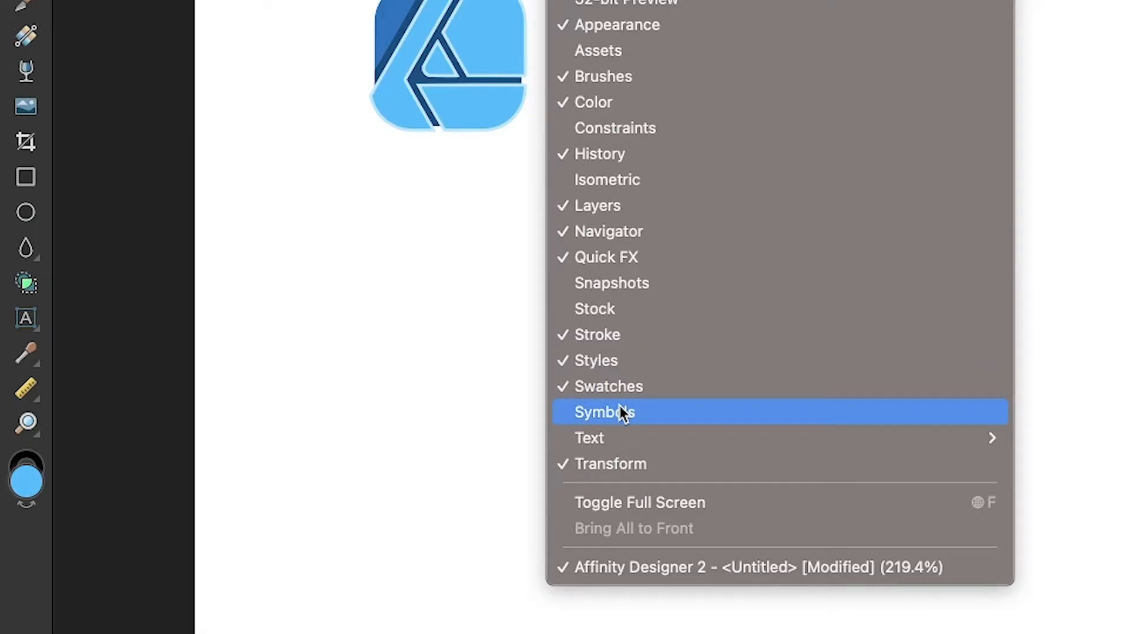
click(622, 413)
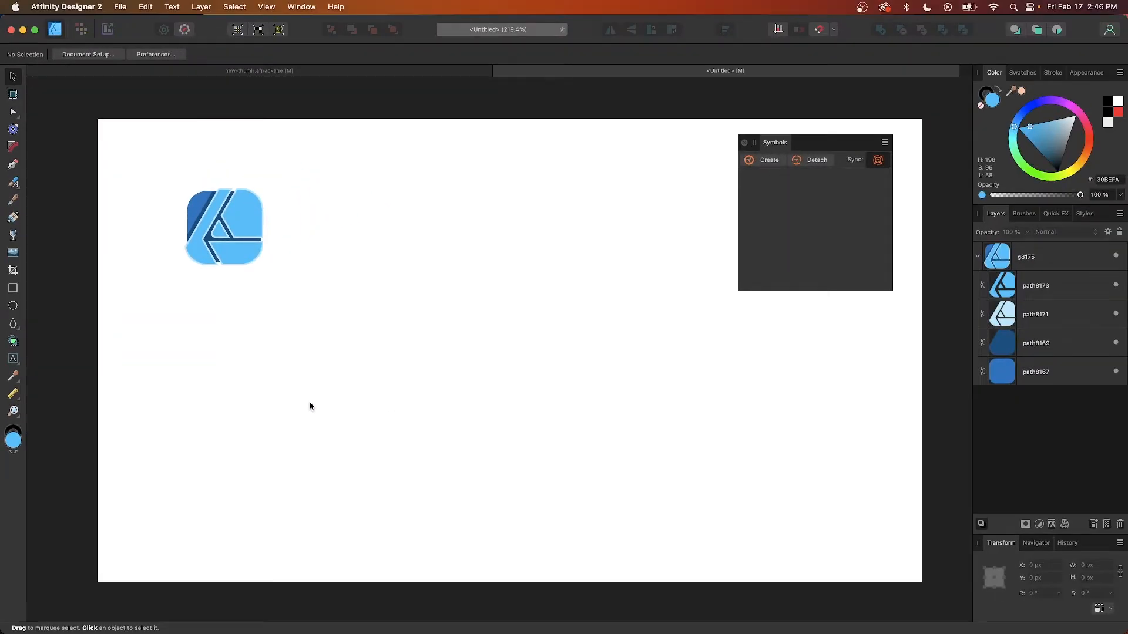
mouse_move(777, 184)
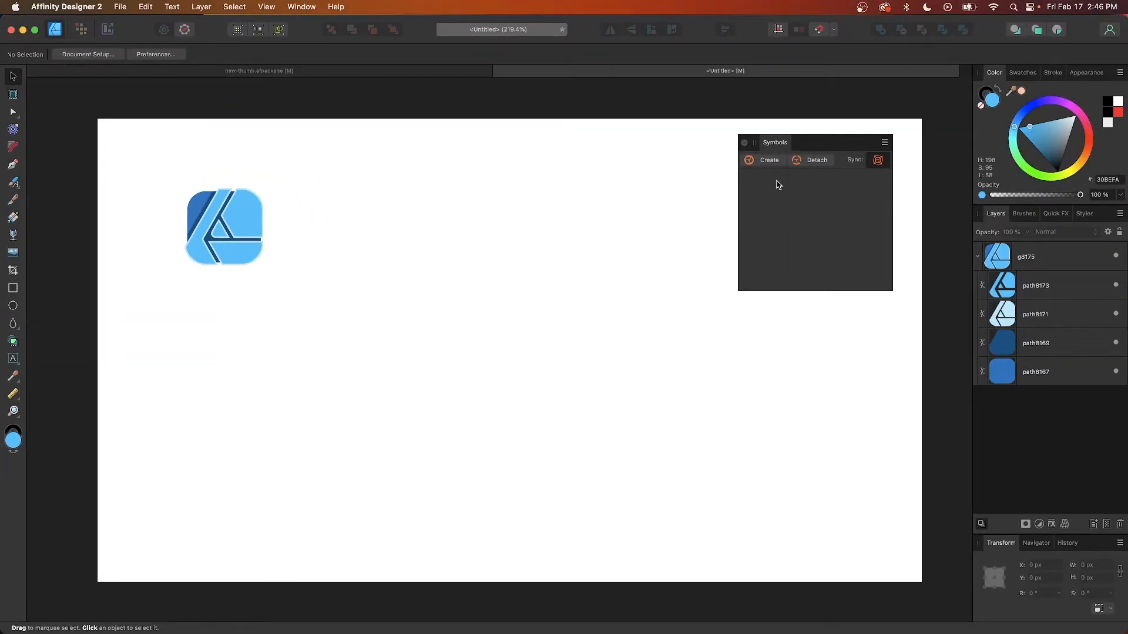
mouse_move(776, 201)
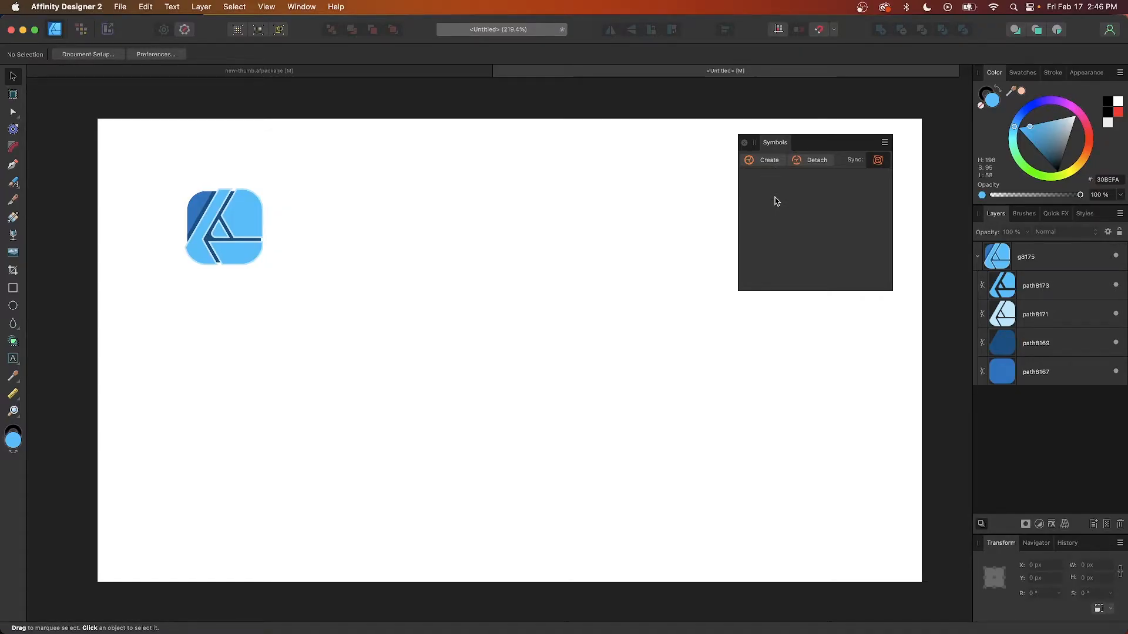
click(223, 227)
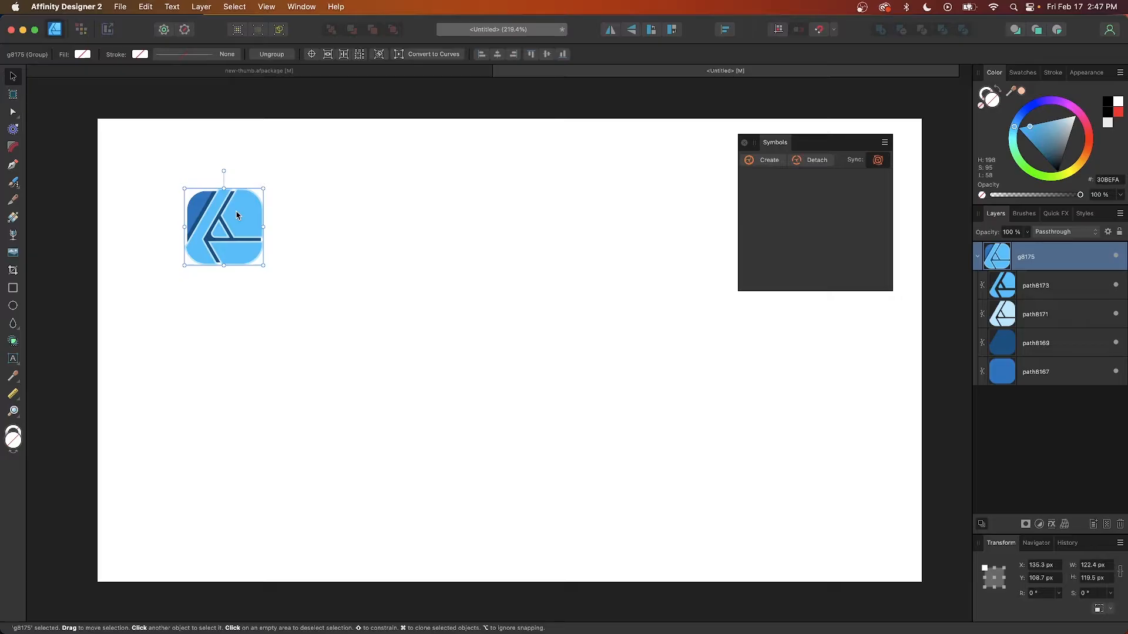
click(769, 160)
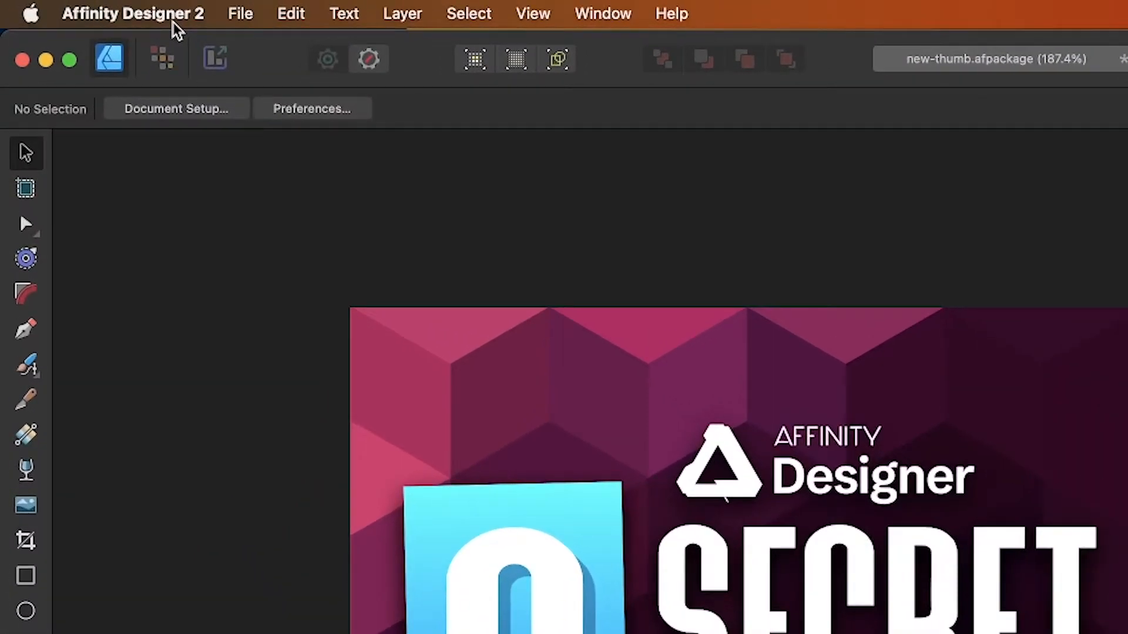
click(133, 13)
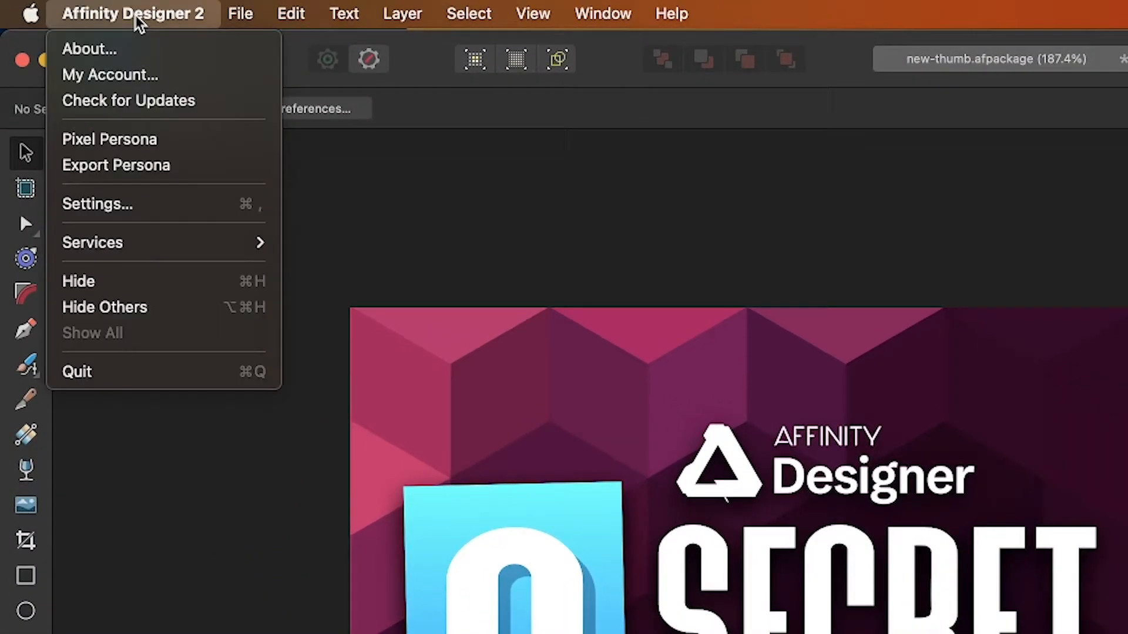
mouse_move(178, 203)
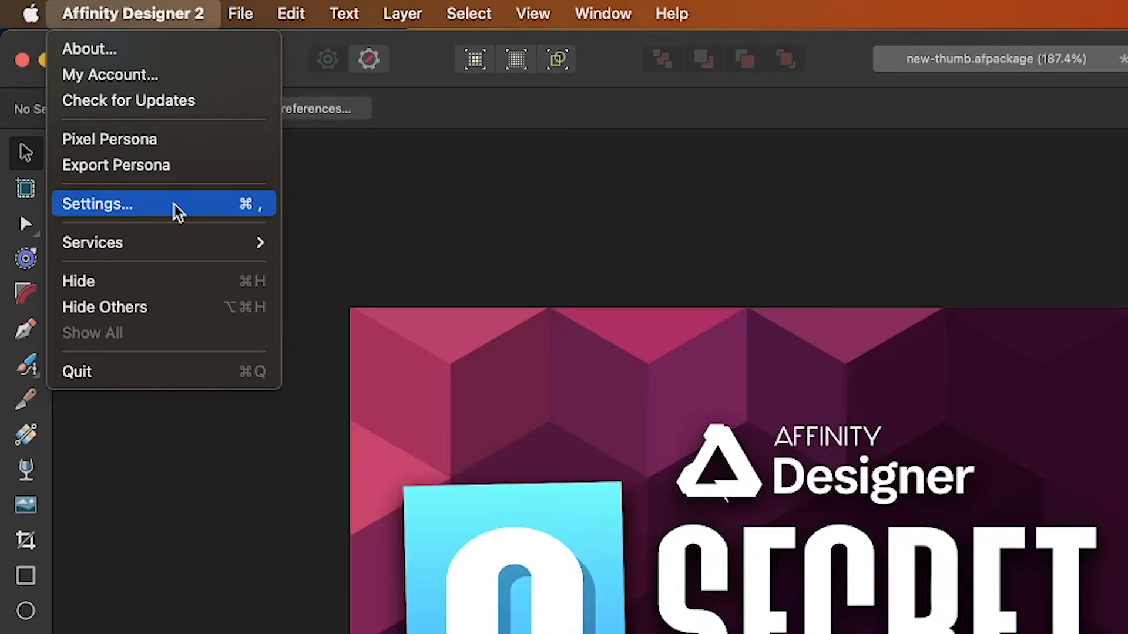
click(98, 203)
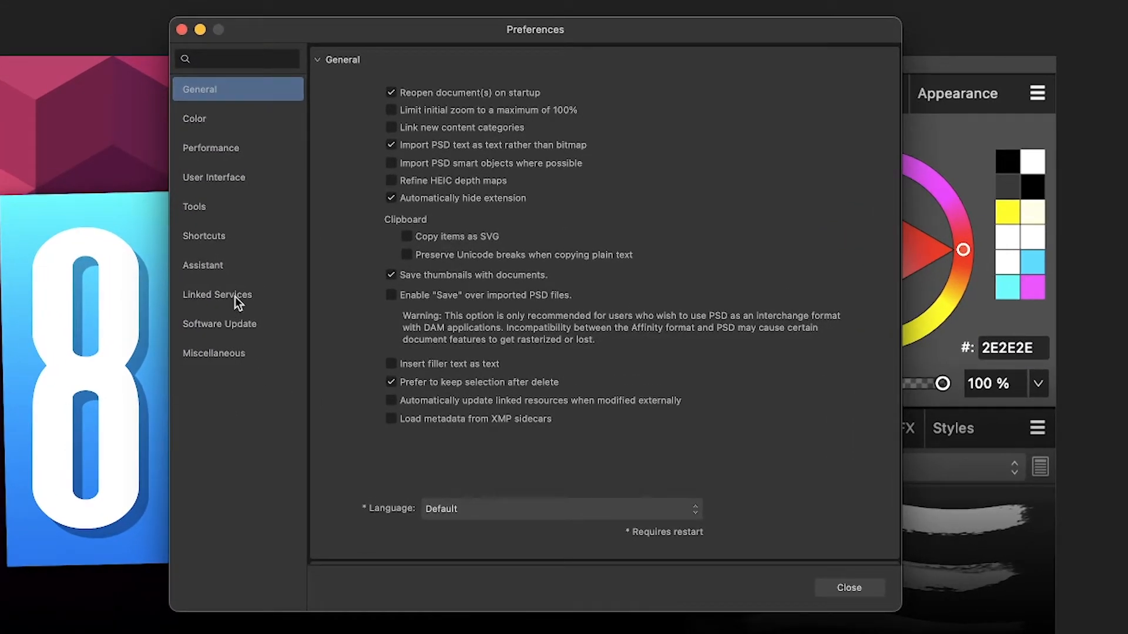
click(216, 294)
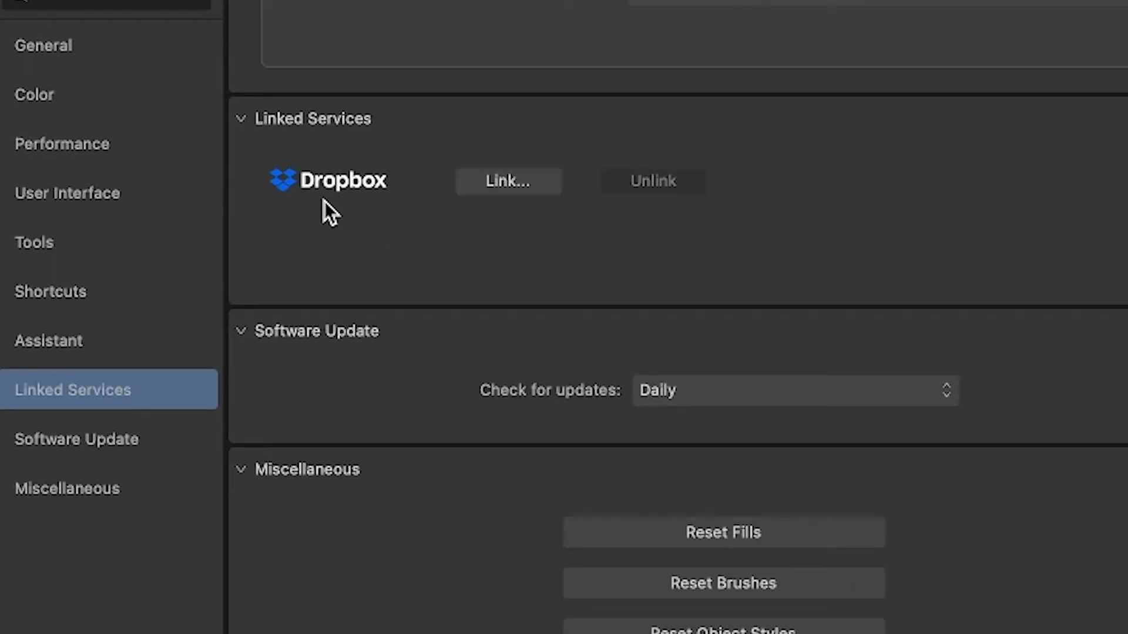
mouse_move(498, 303)
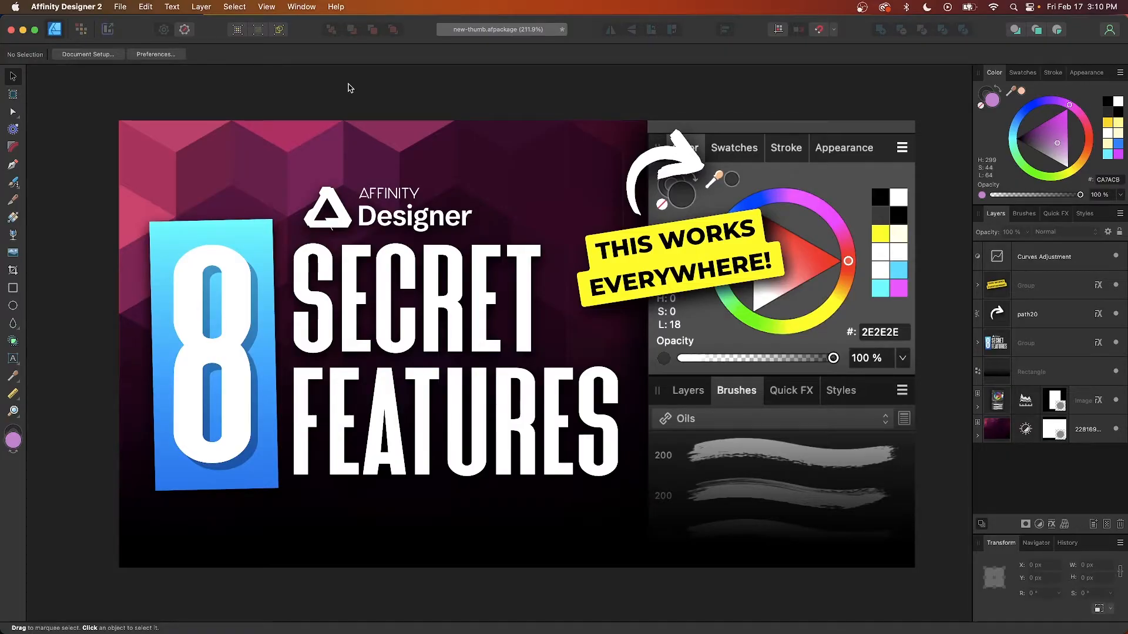
Step: Save As Package, accept the restricted-font warning and review the Images and Fonts pages
click(119, 7)
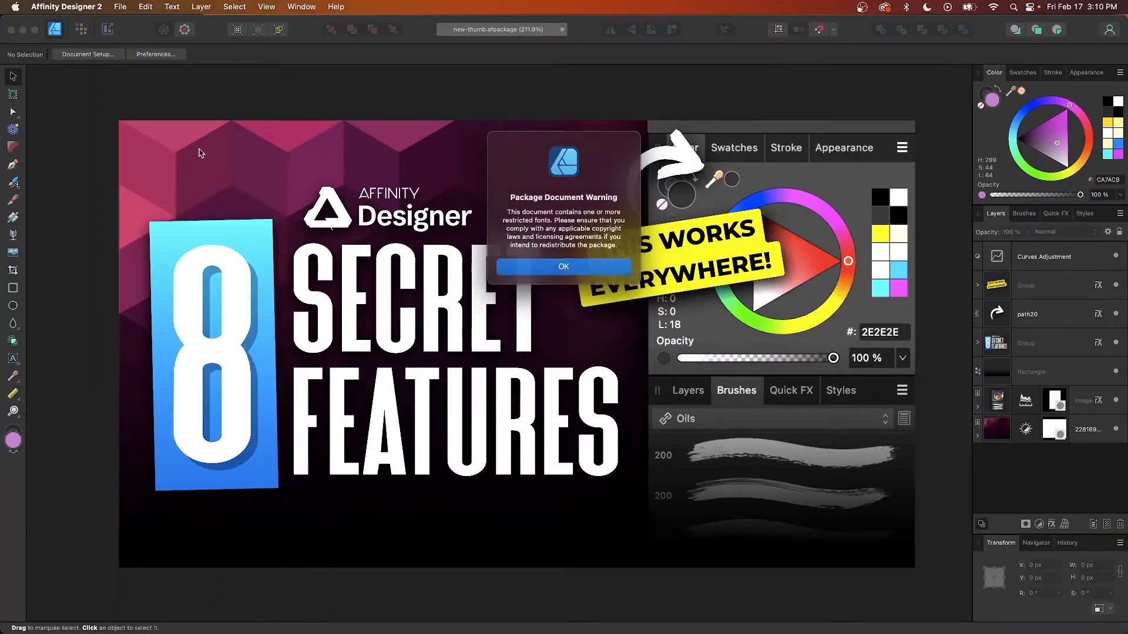
click(562, 267)
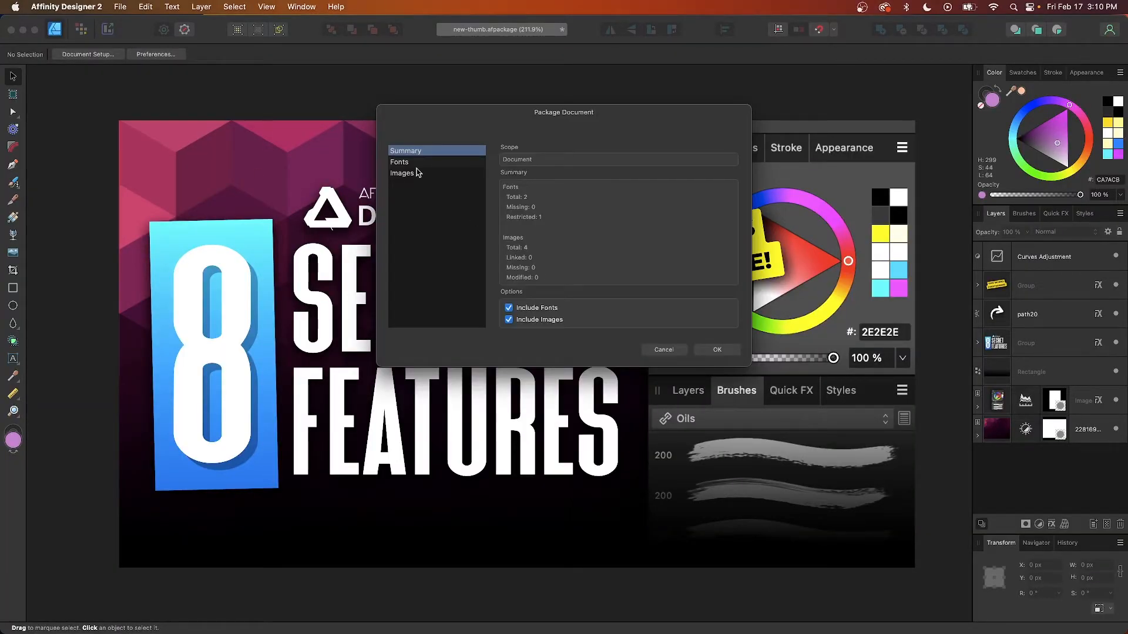
click(401, 173)
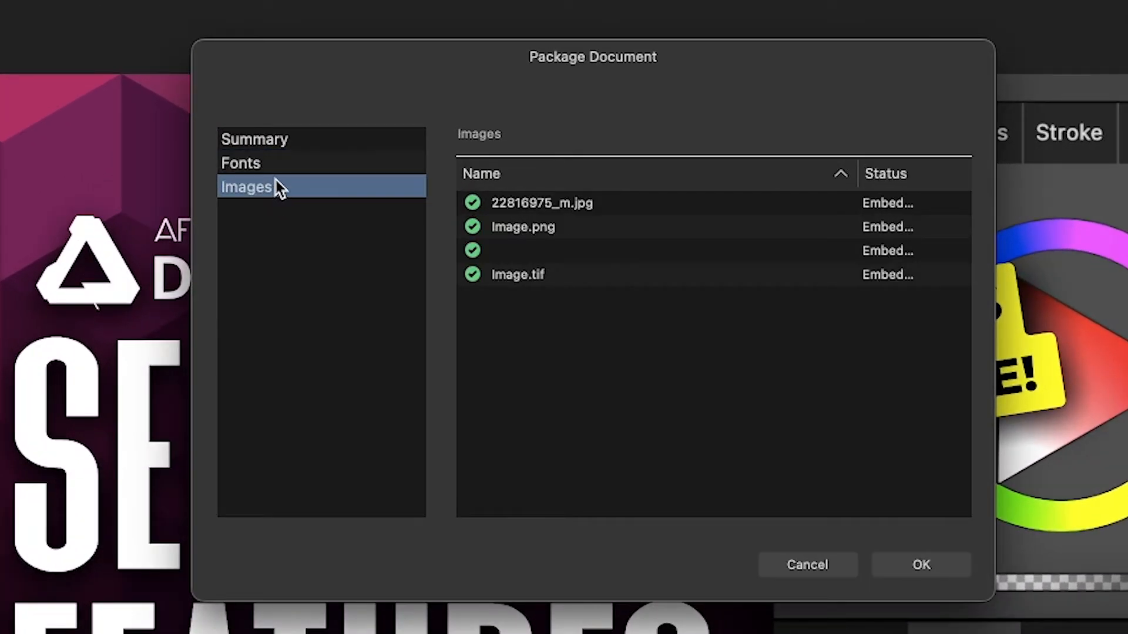
click(241, 162)
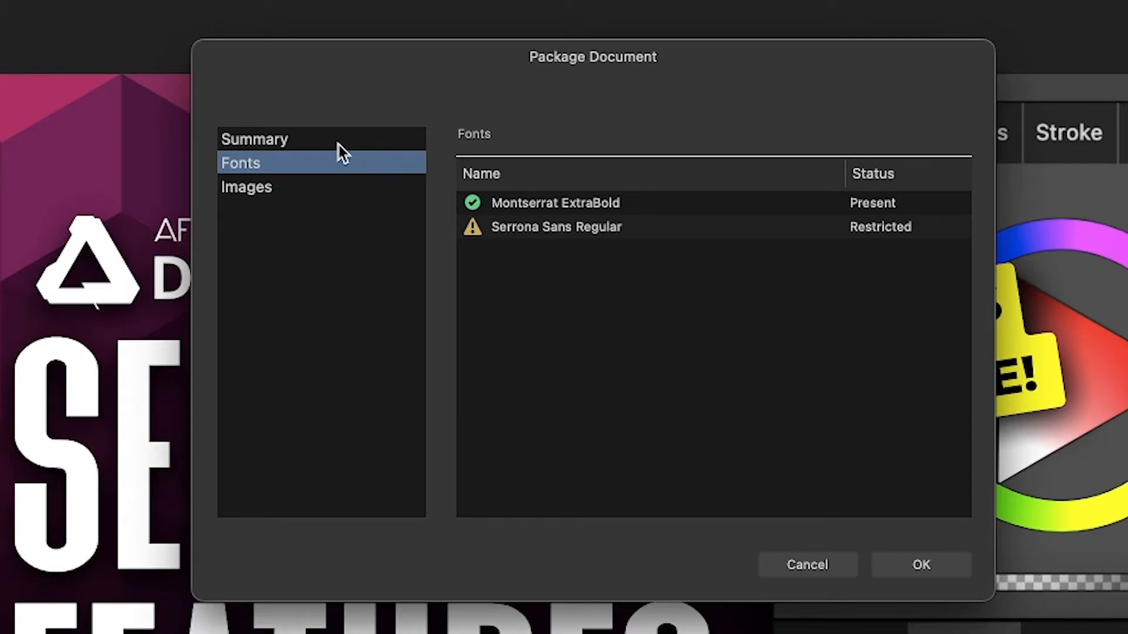
click(255, 139)
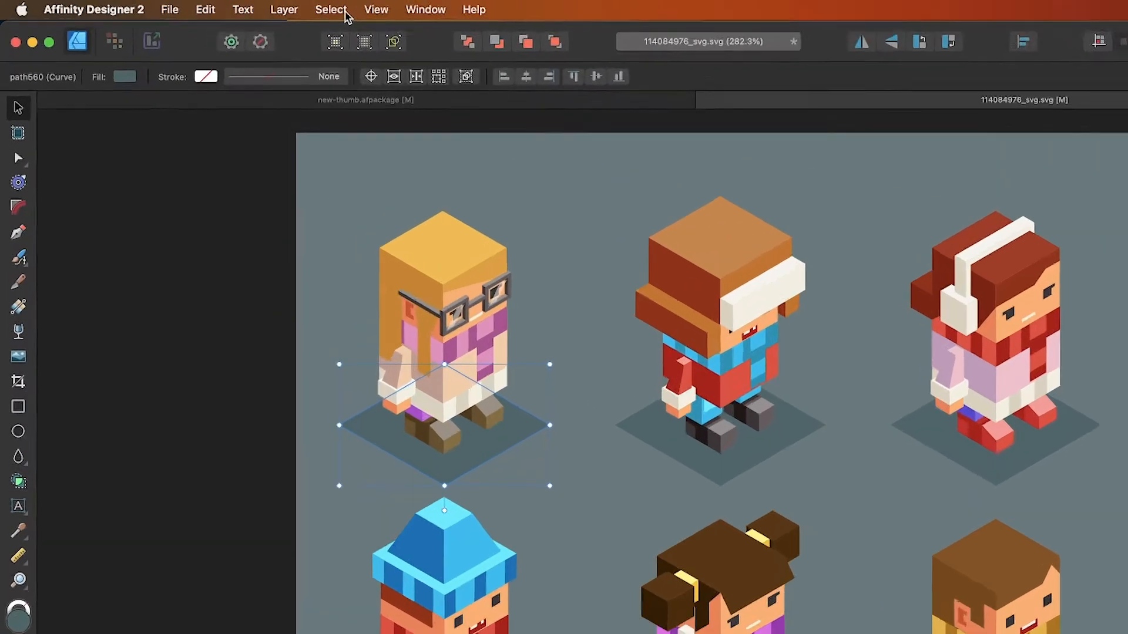
Step: Select Same by fill colour to grab all six shadows and lower their opacity to about 17%
click(330, 9)
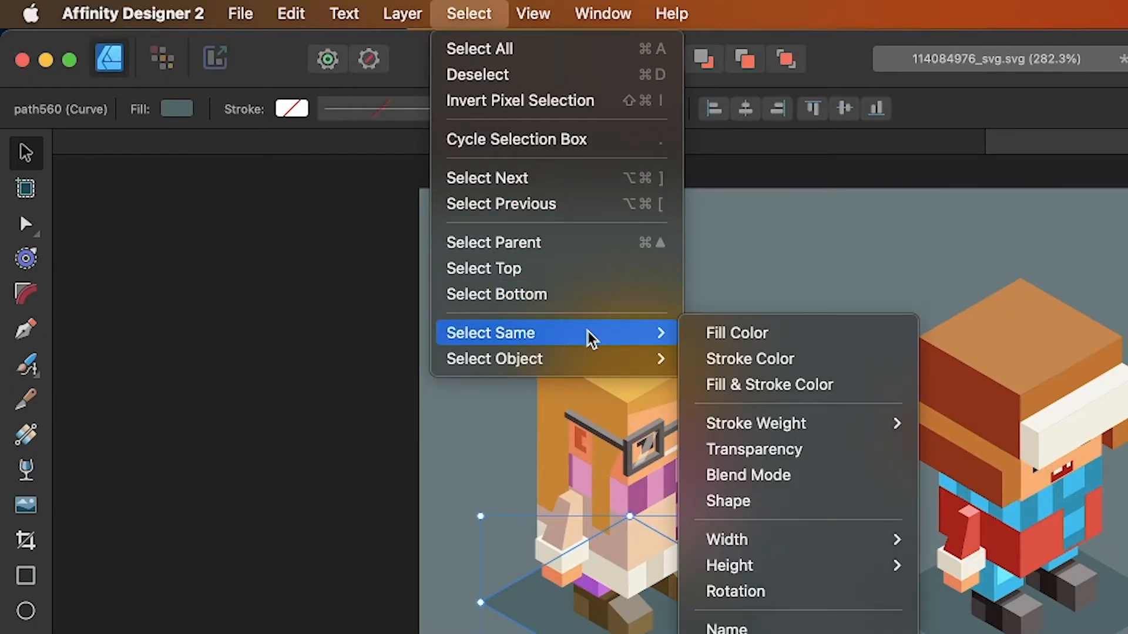
mouse_move(715, 341)
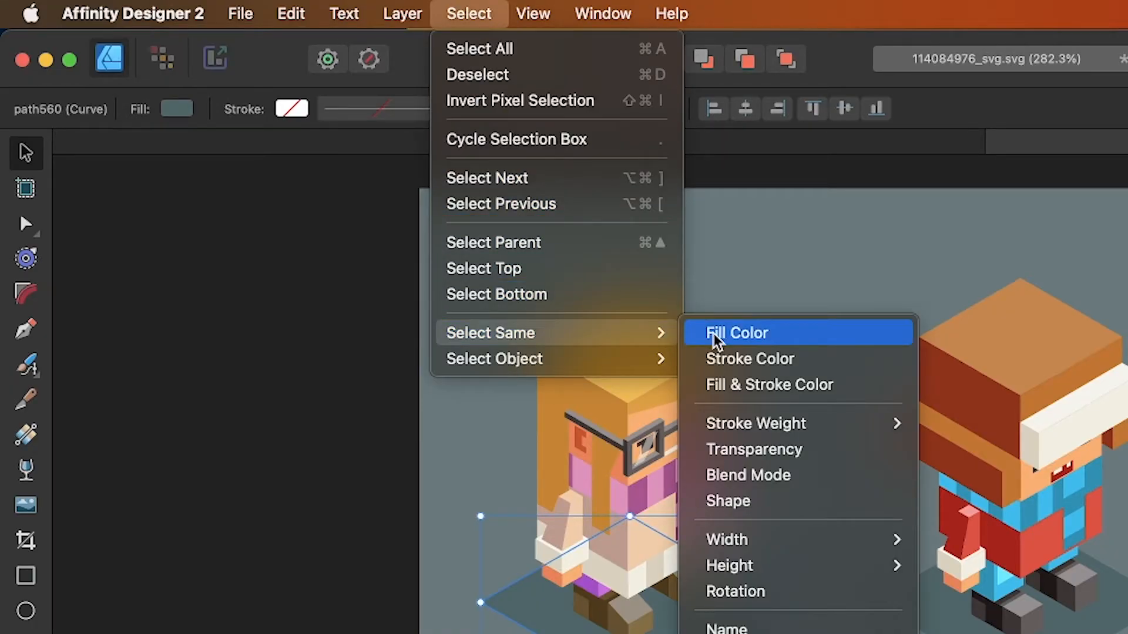
click(737, 333)
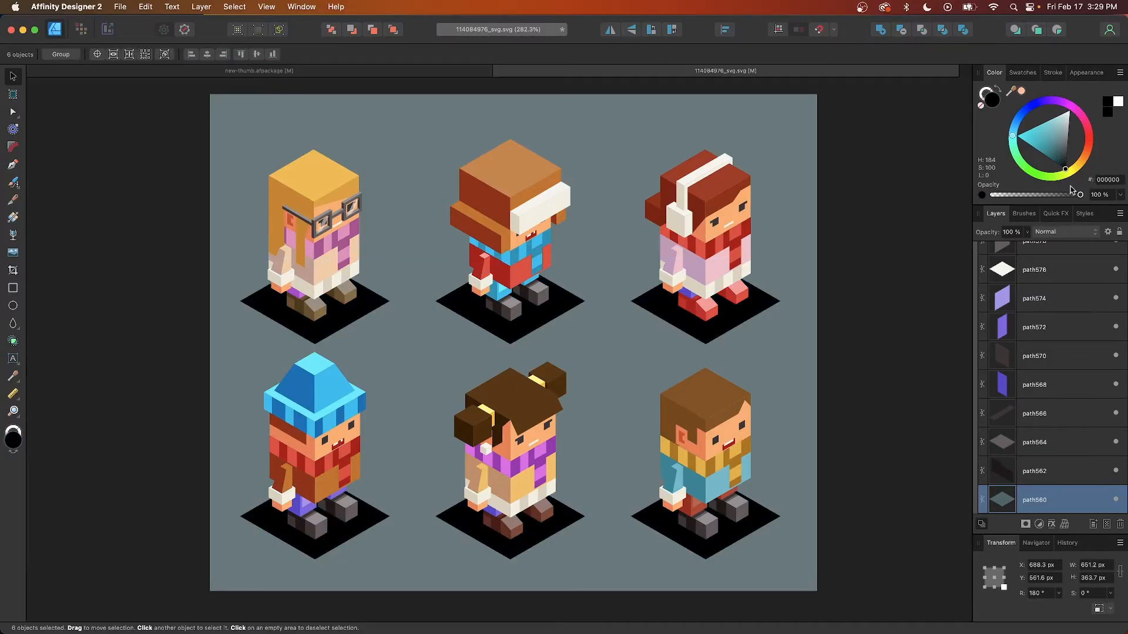
drag(1079, 194, 1026, 194)
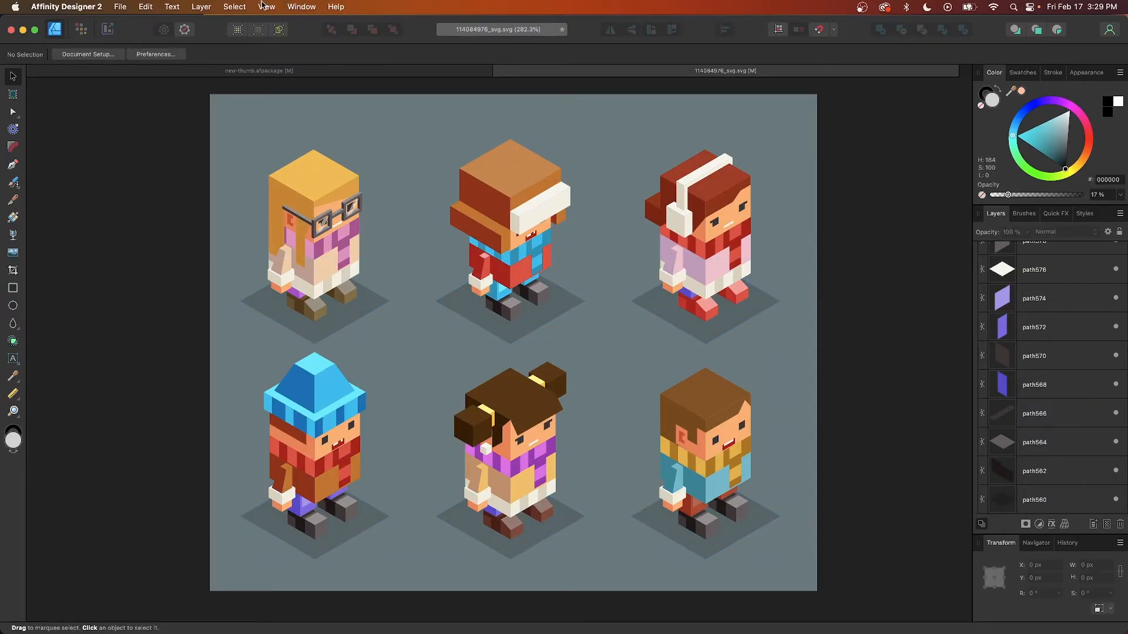
click(235, 7)
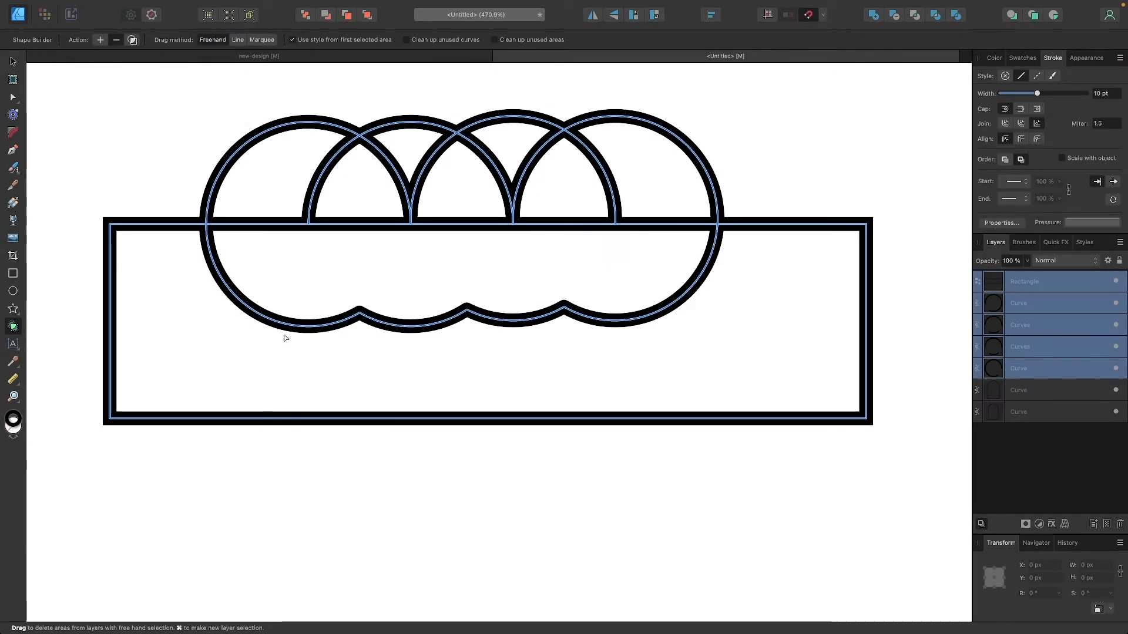
Step: Apply Layer > Geometry > Divide to split the overlapping curves at their intersections
click(201, 7)
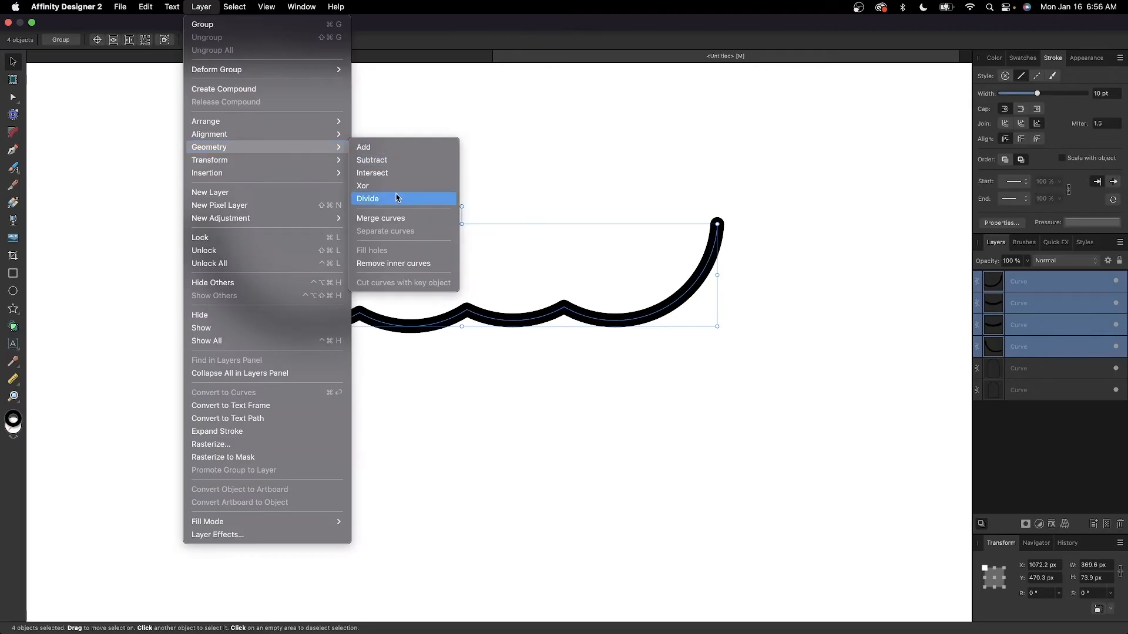
click(368, 199)
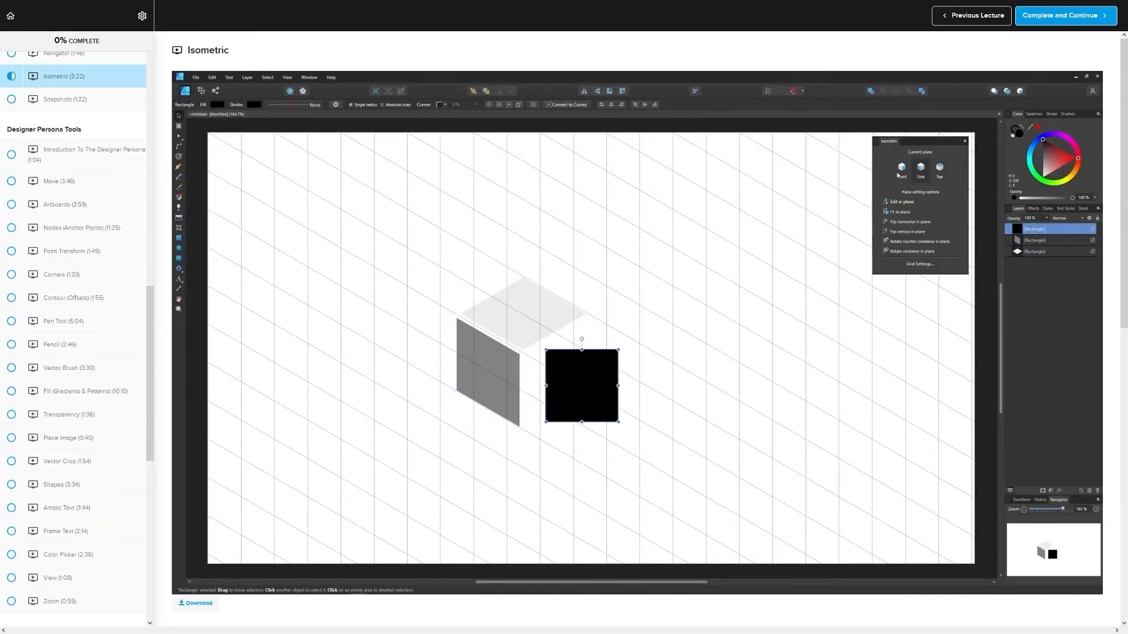
Step: Preview the Clipping Masks lecture in the sidebar, then return to the Isometric lecture
click(70, 89)
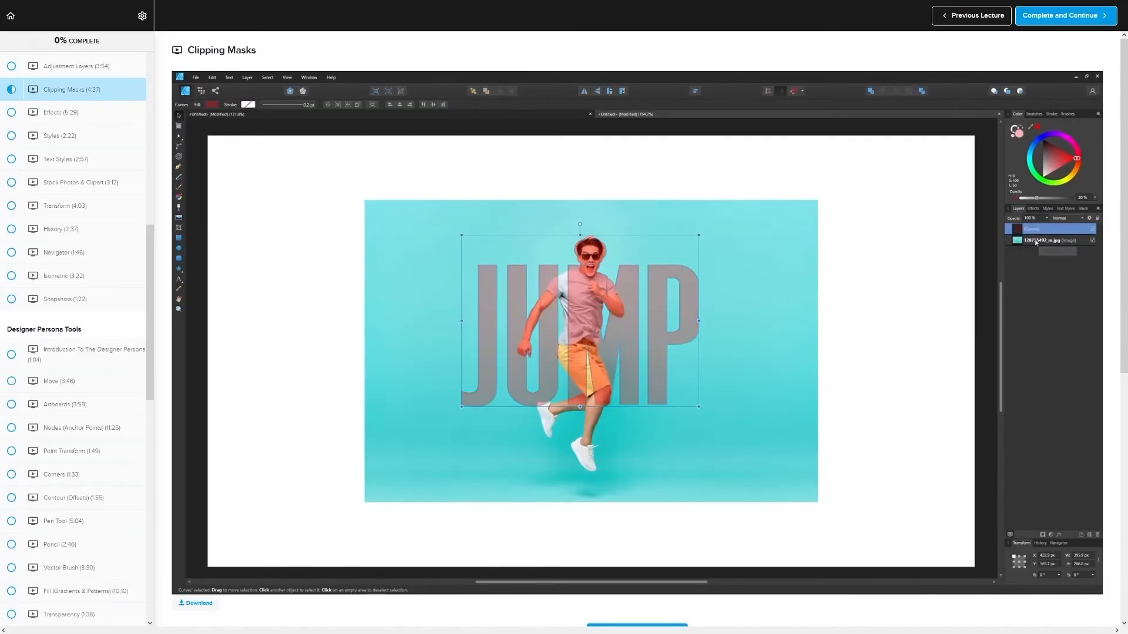
click(63, 75)
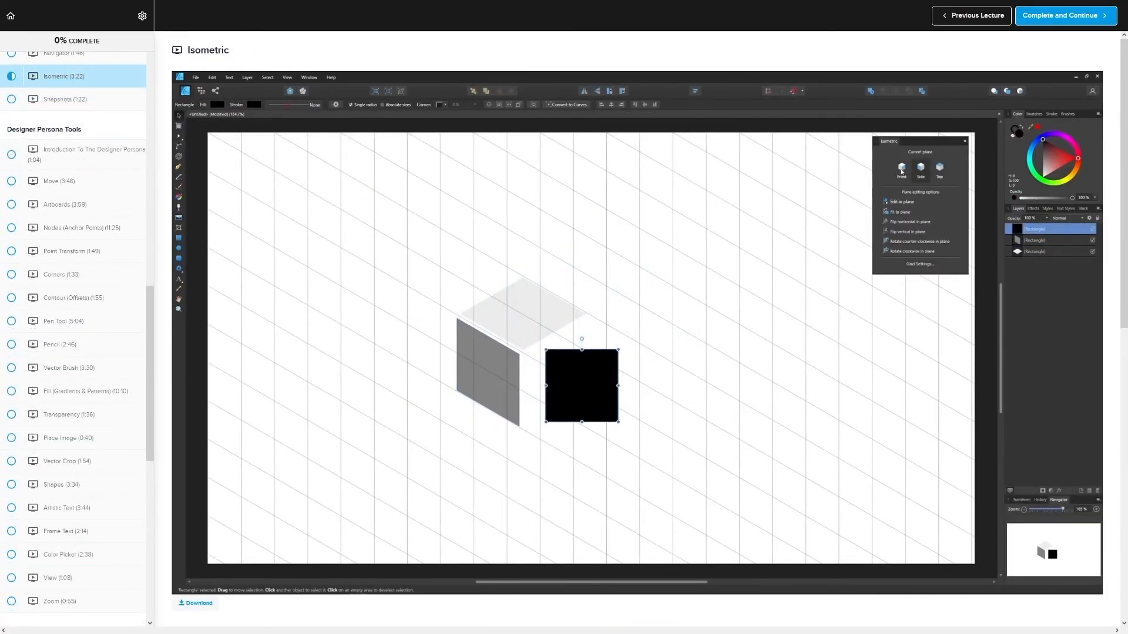